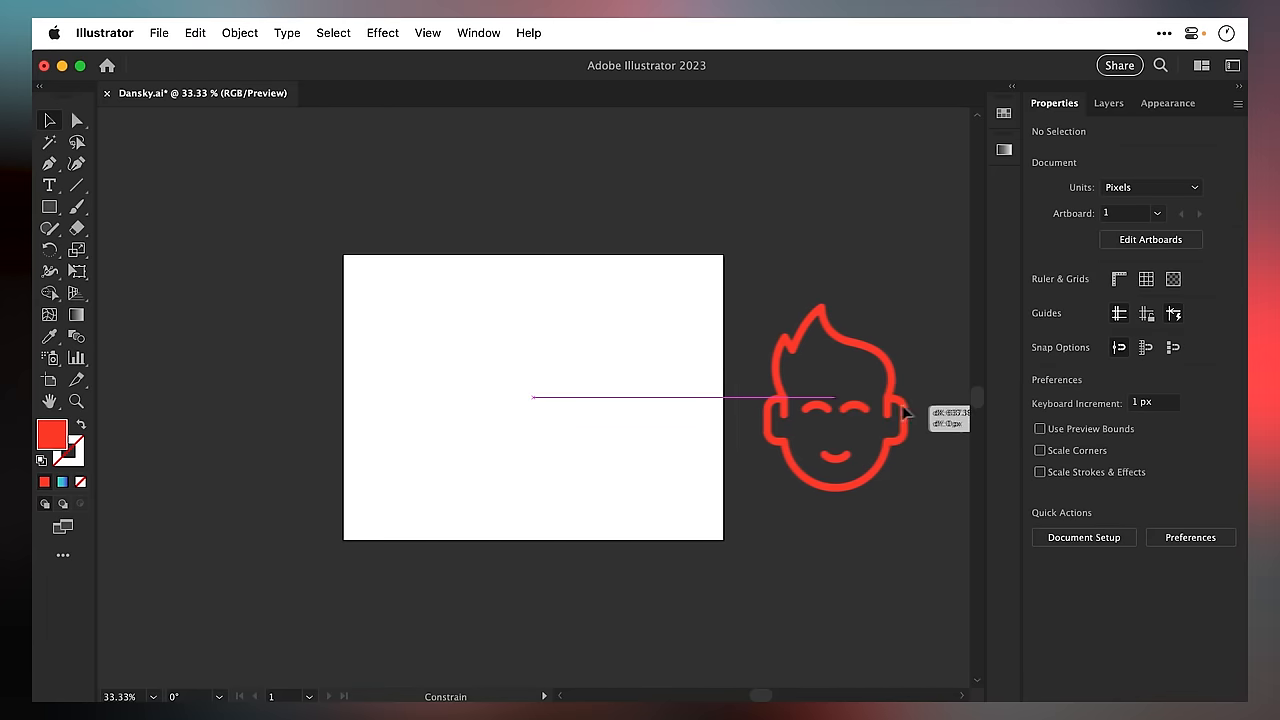
# - Drag the red head icon right, off the 800 × 600 px artboard onto the empty canvas
pyautogui.click(867, 421)
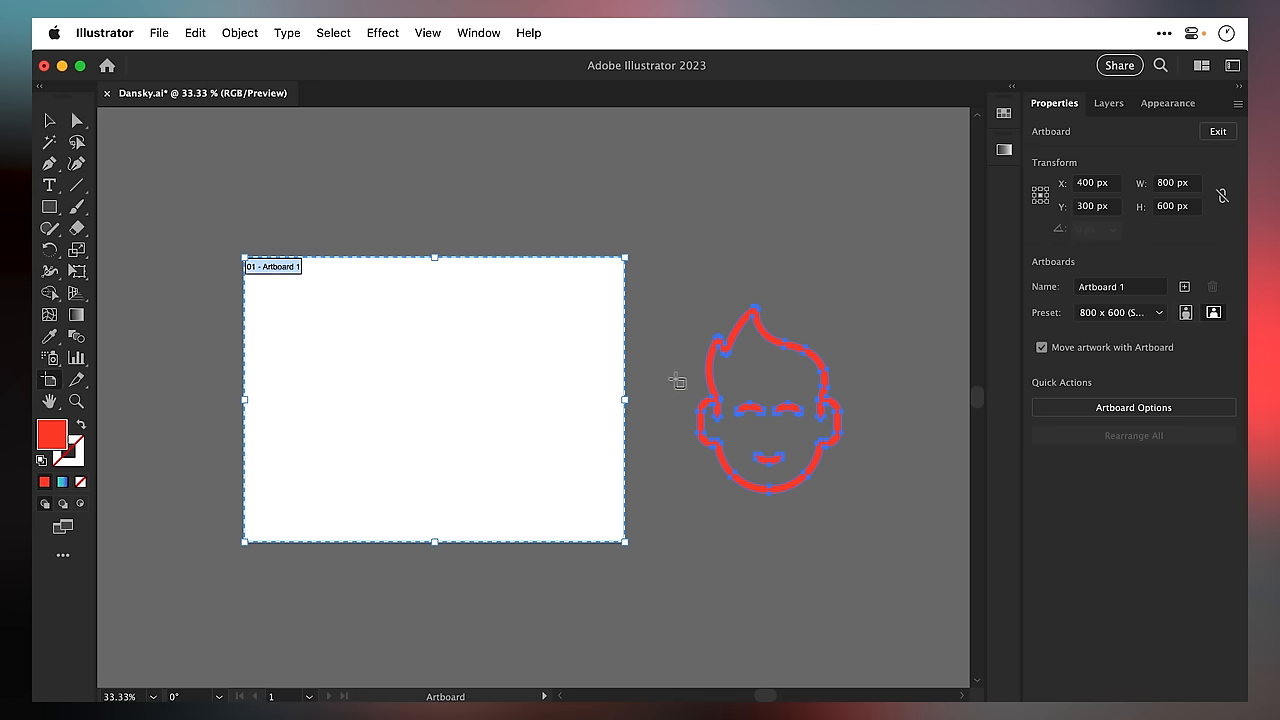
pyautogui.moveTo(712, 384)
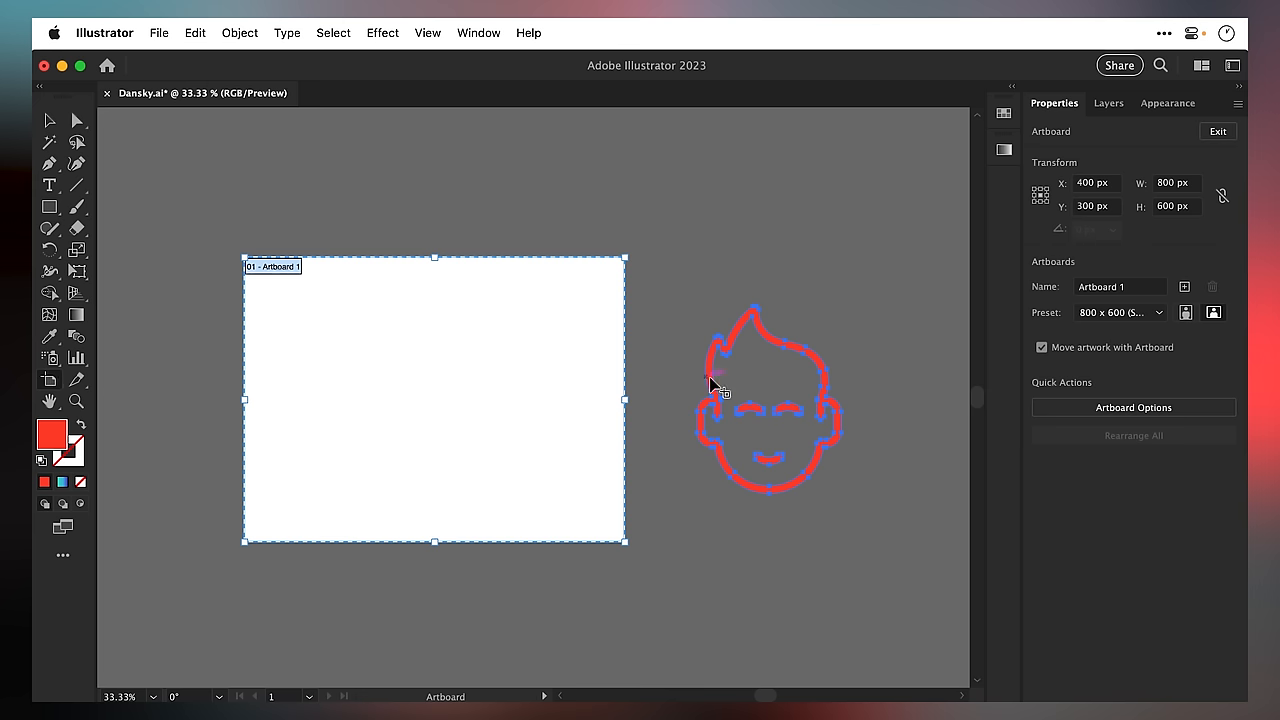